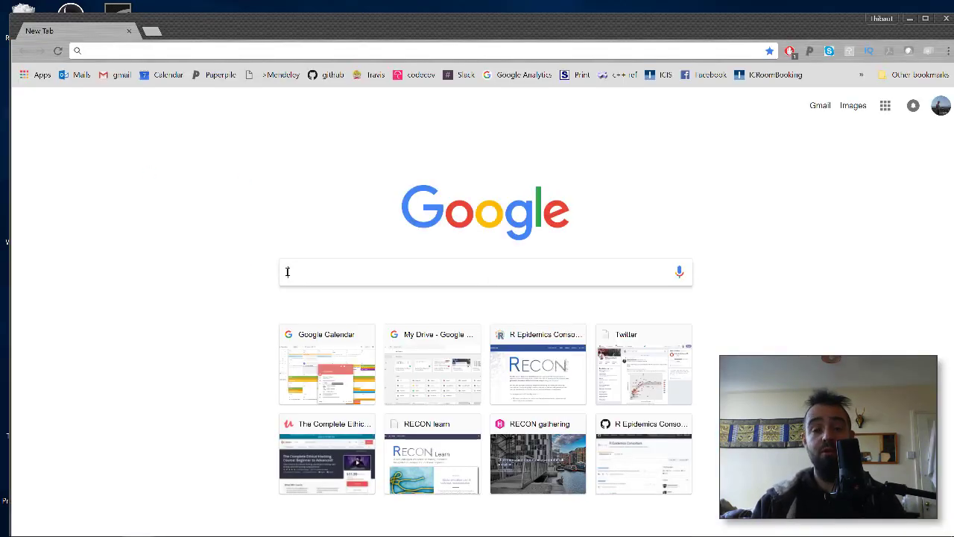
mouse_move(170, 297)
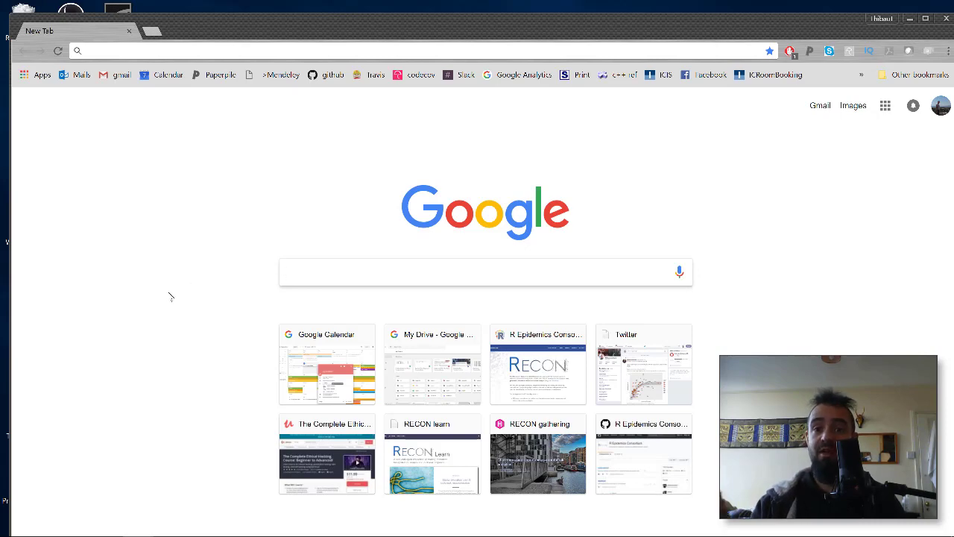
Search the web for R from the browser's search box
click(485, 271)
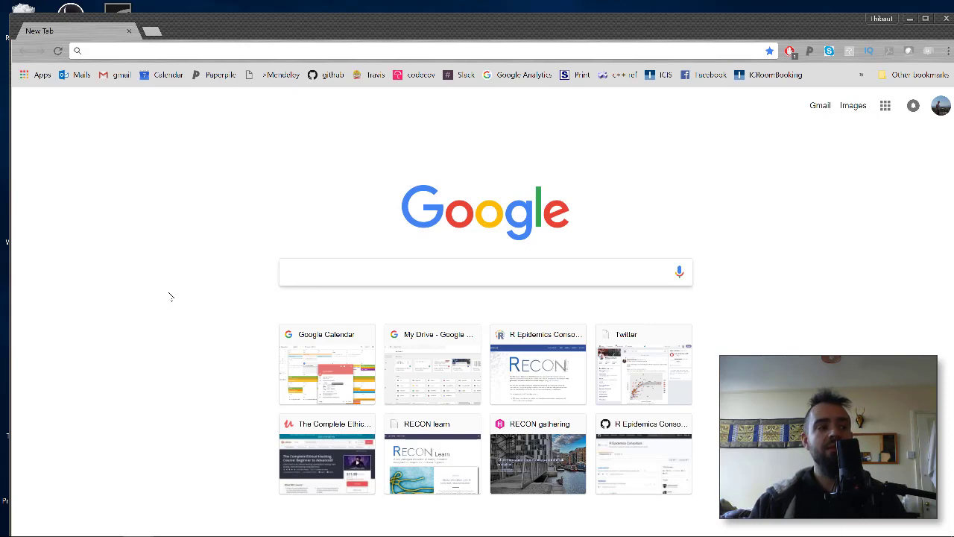
click(485, 272)
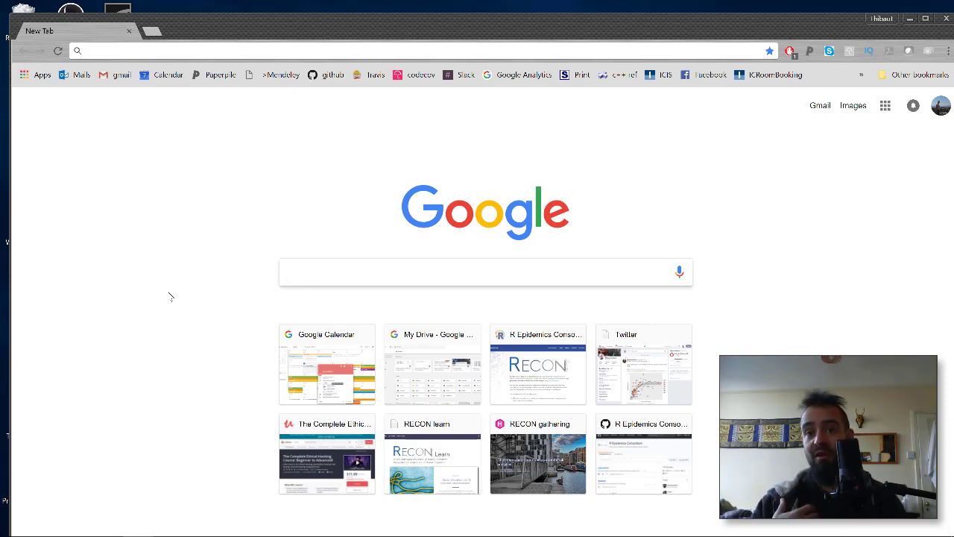
click(485, 272)
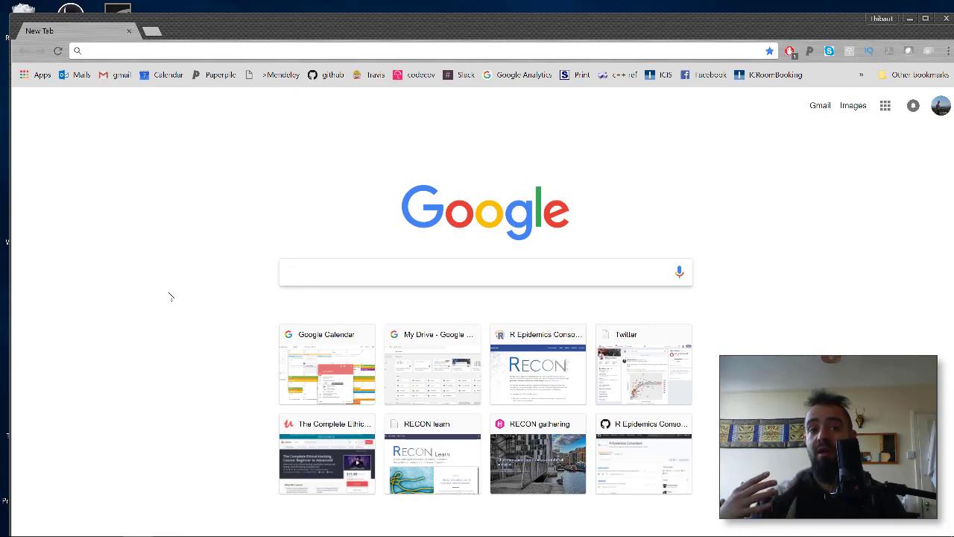
click(483, 272)
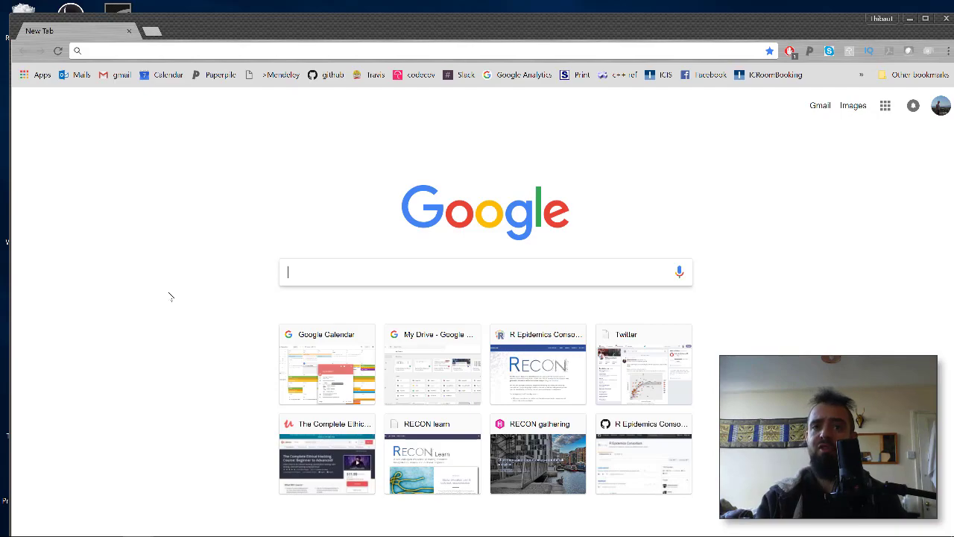
text(R)
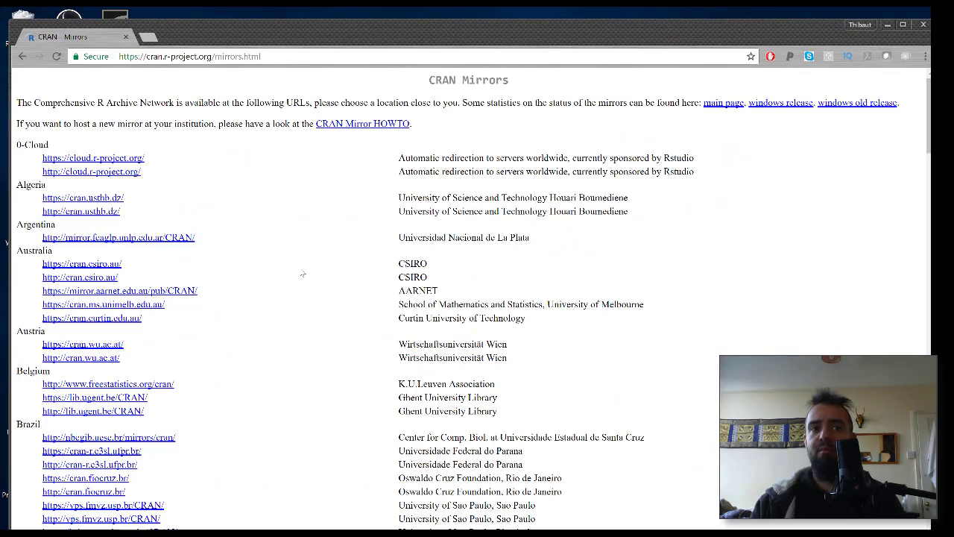
On the CRAN mirrors page, reach the UK section and choose the Imperial College London mirror
scroll(down, 3)
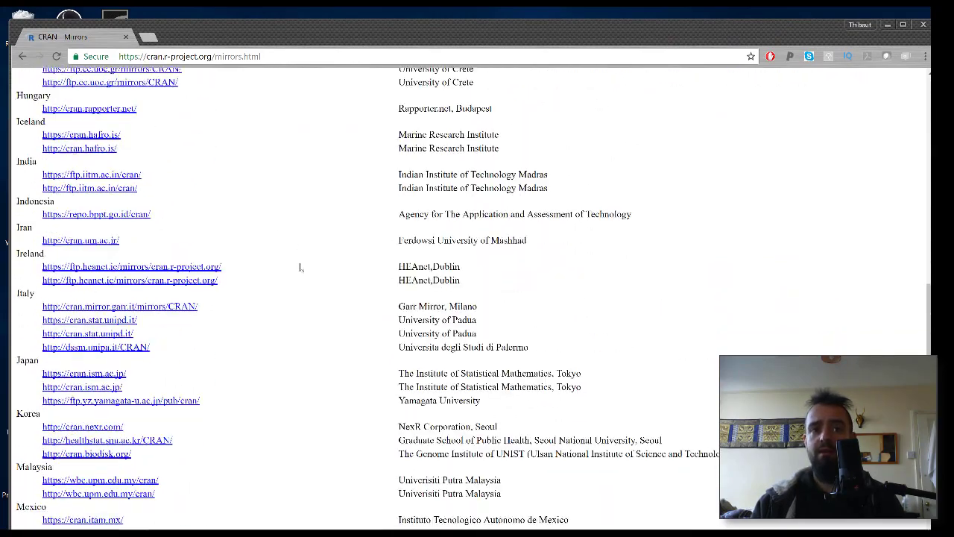
scroll(down, 3)
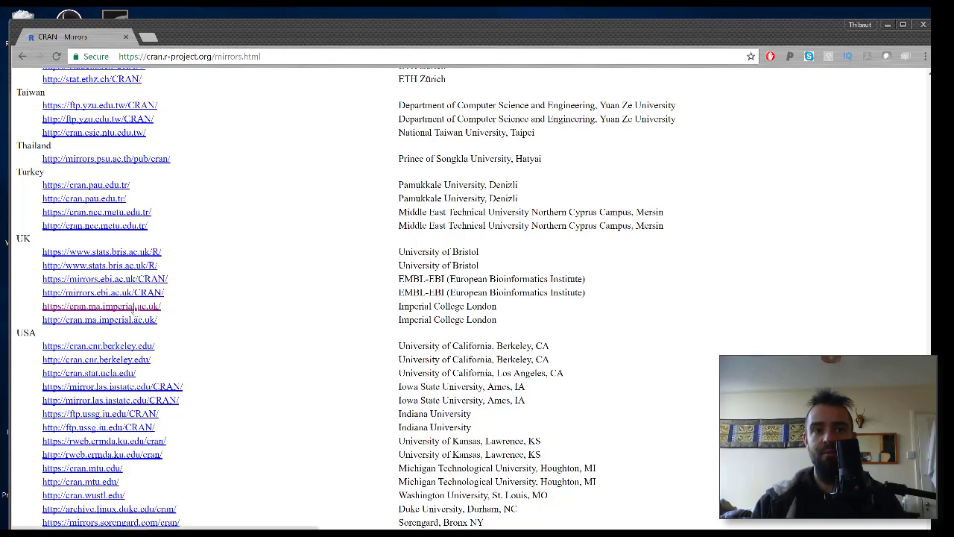
click(94, 305)
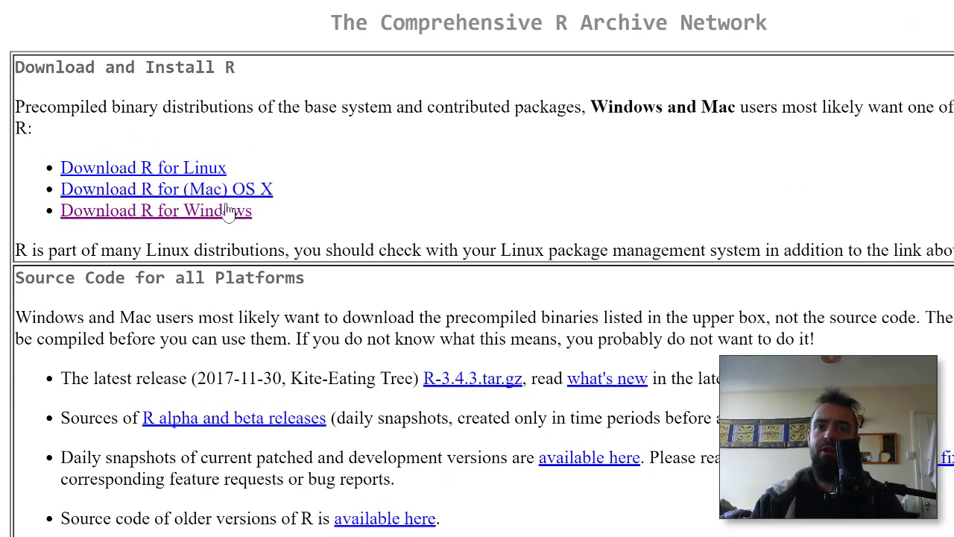
mouse_move(208, 221)
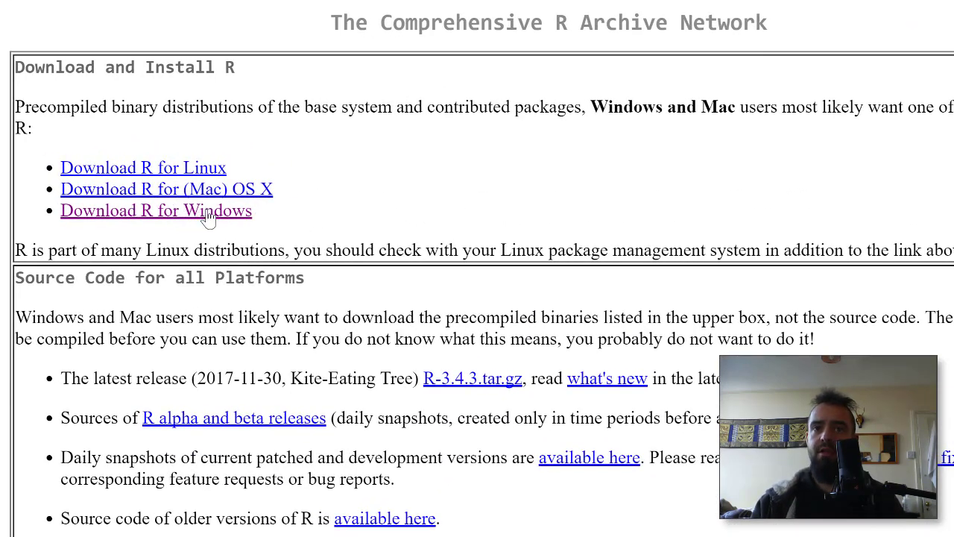
mouse_move(262, 187)
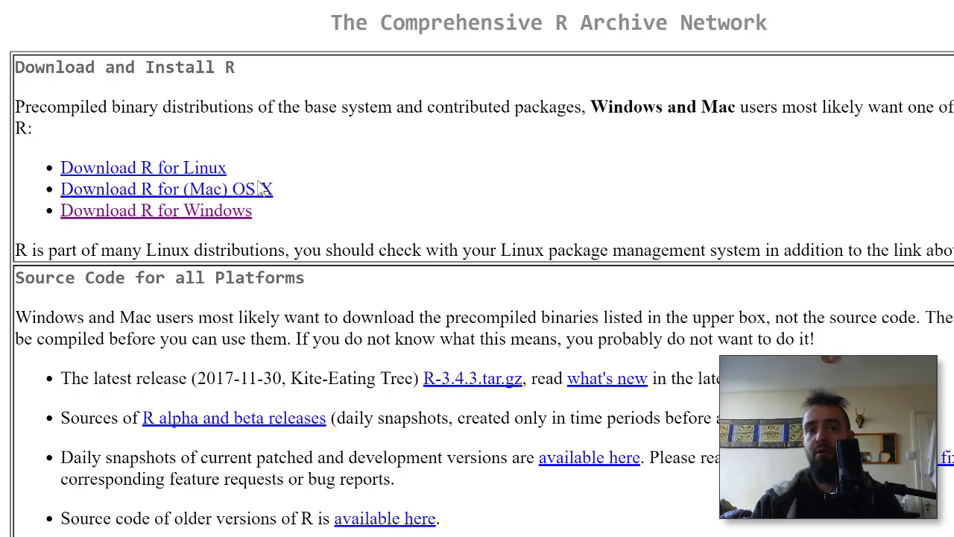
mouse_move(221, 216)
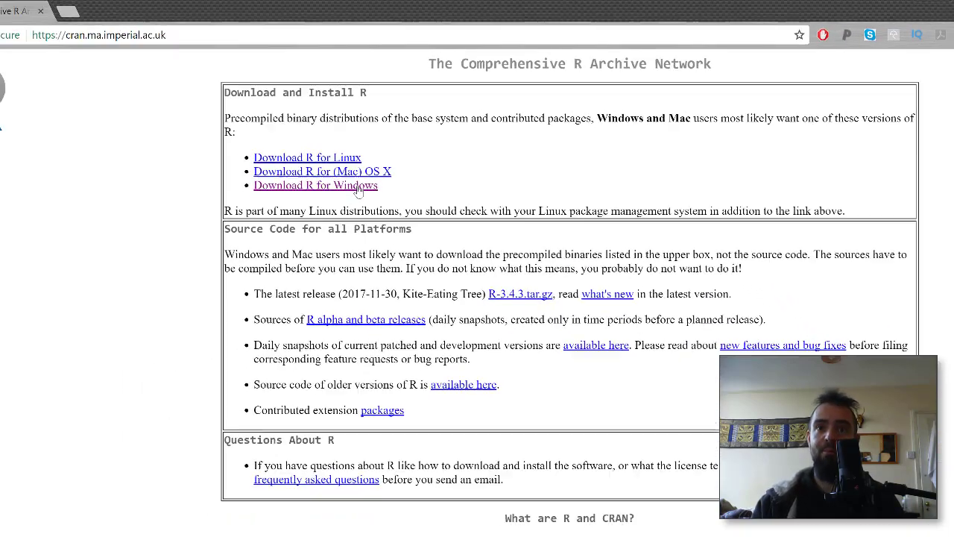
Go to Download R for Windows, base, and download the R 3.4.3 Windows installer
click(316, 185)
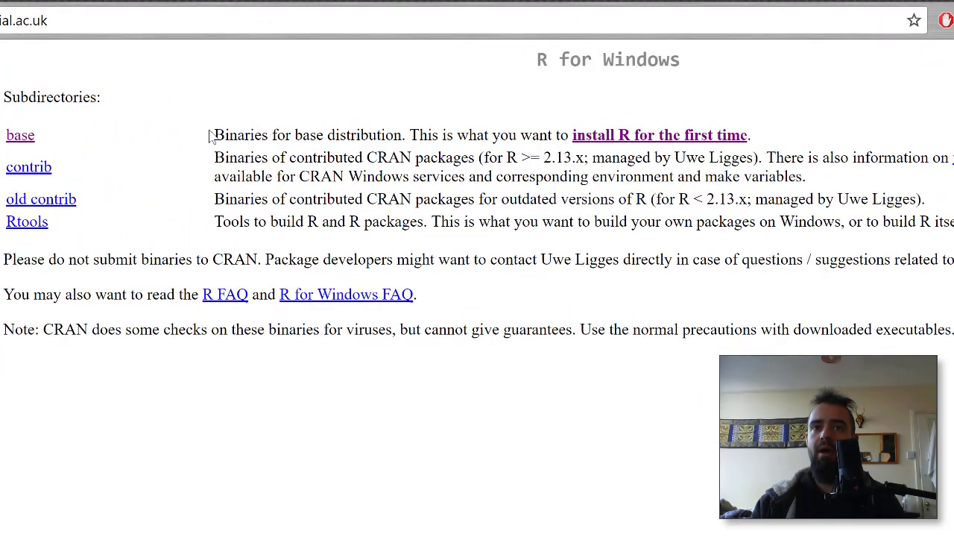
drag(214, 134, 406, 134)
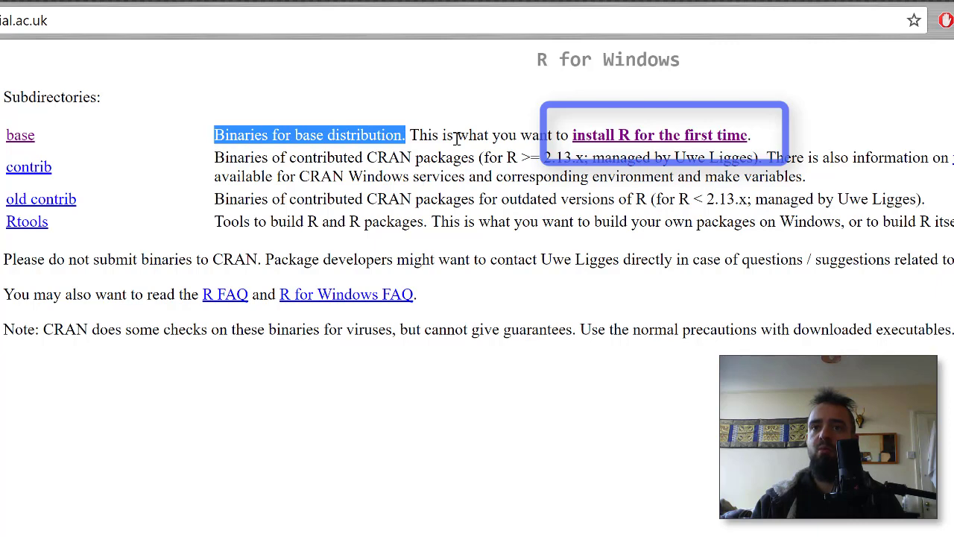
mouse_move(644, 141)
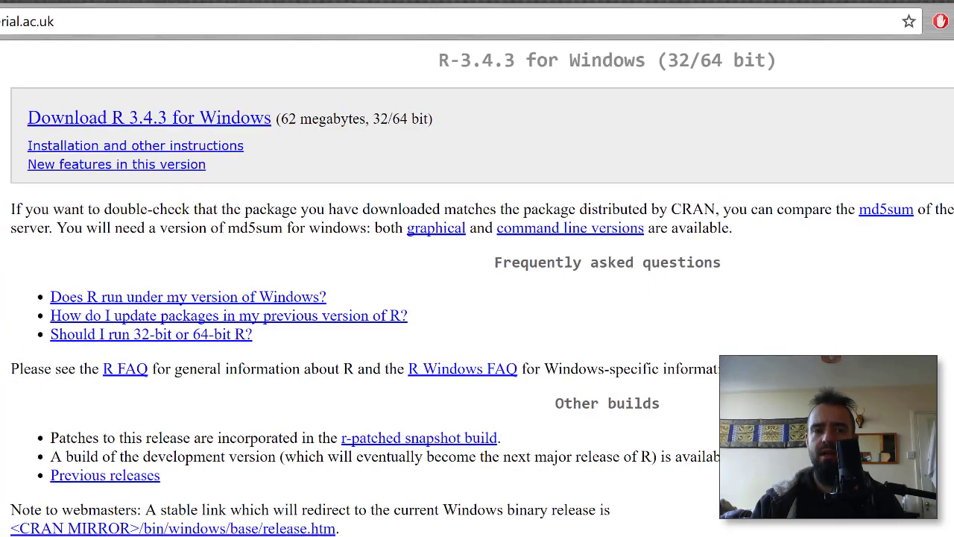
click(149, 117)
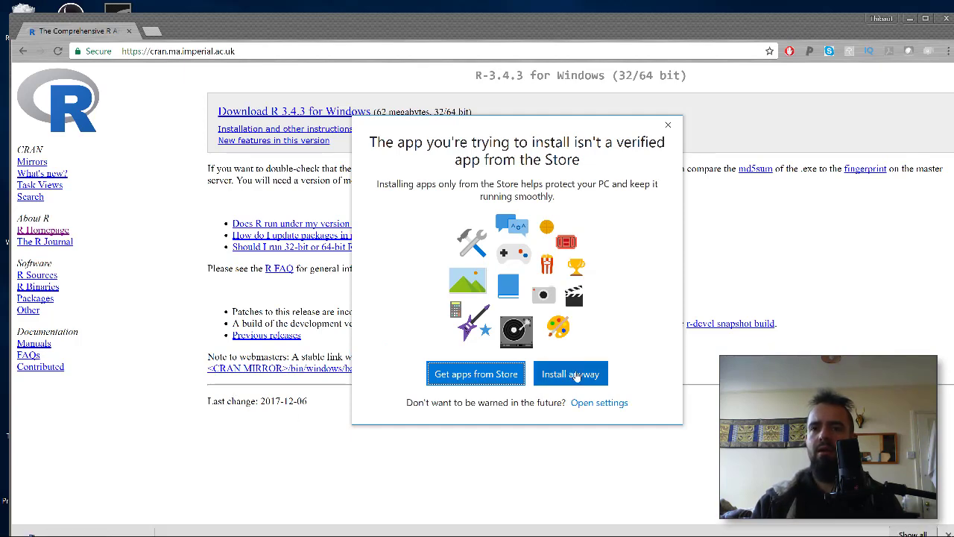
Run the installer despite the store warning, pass the license, and set the folder to C:\R\R-3.4.3
click(570, 372)
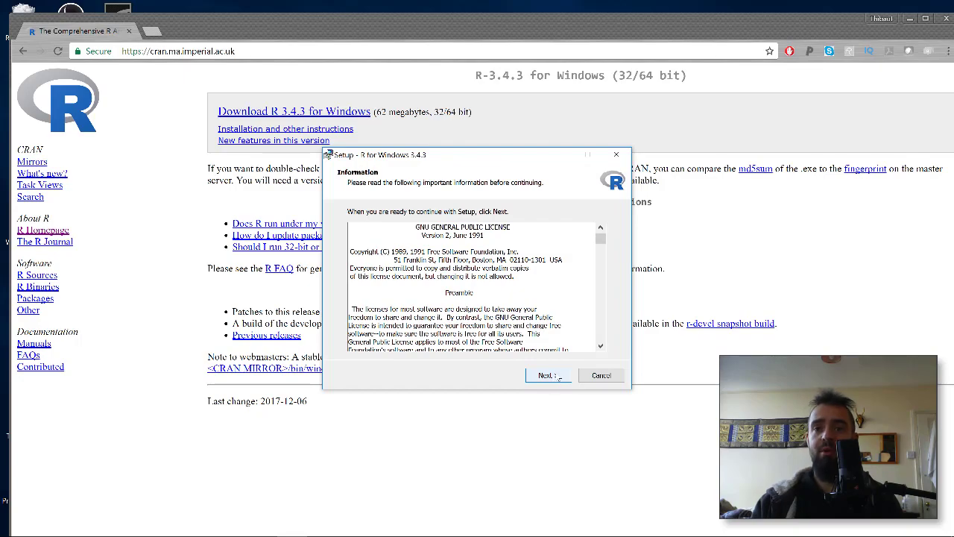
click(545, 375)
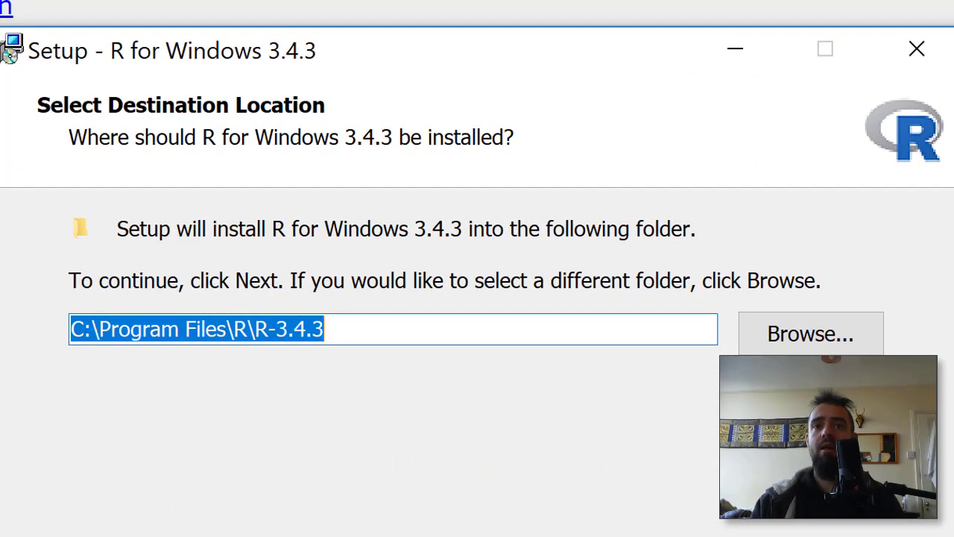
click(227, 330)
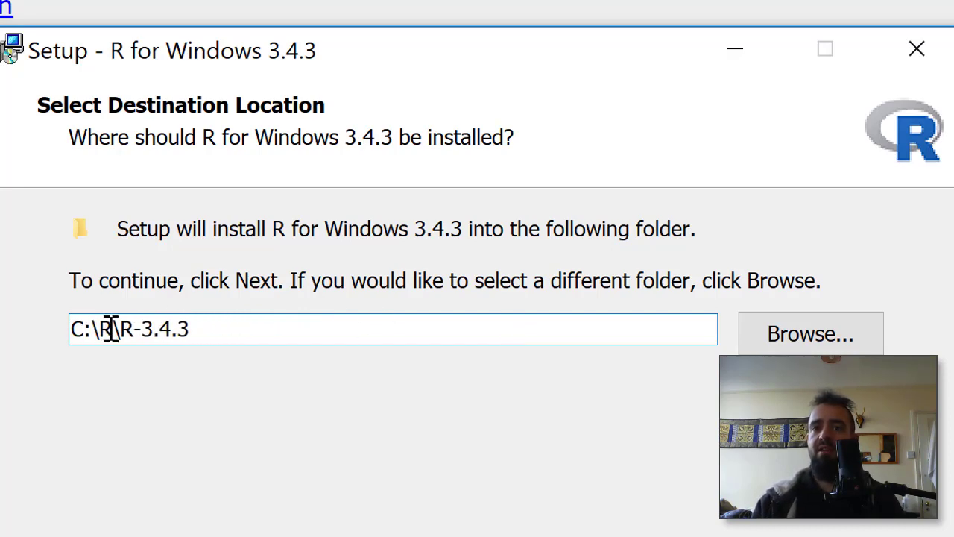
mouse_move(110, 369)
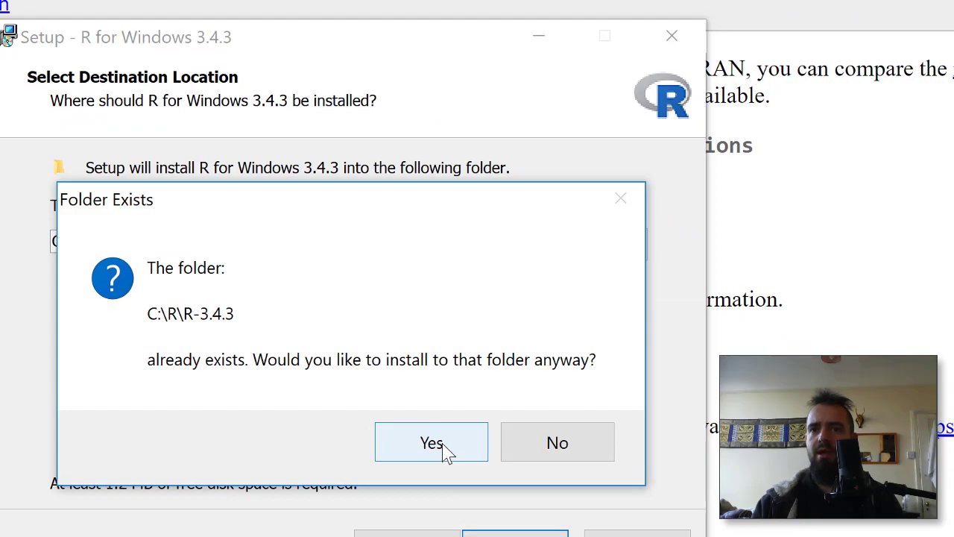
Confirm the existing folder and keep default components and startup options
click(430, 441)
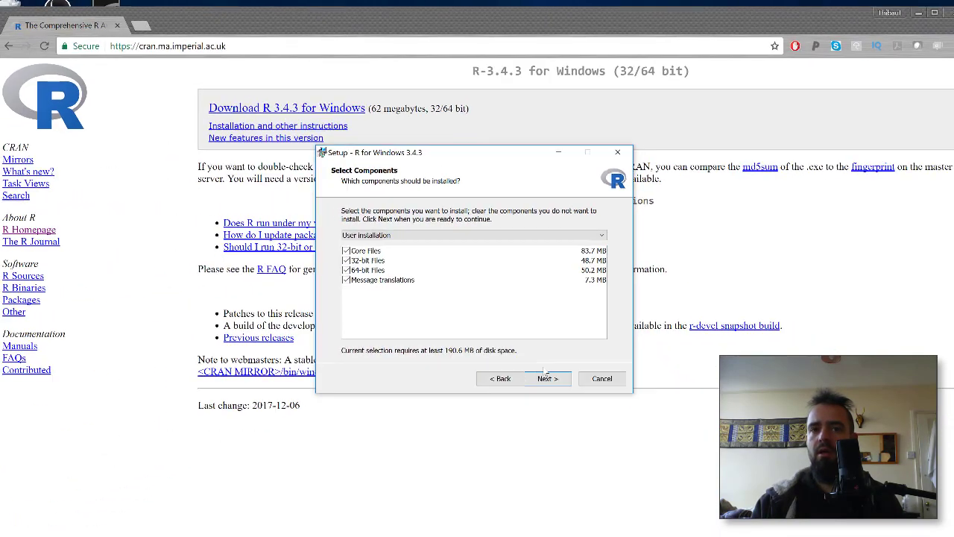
click(547, 378)
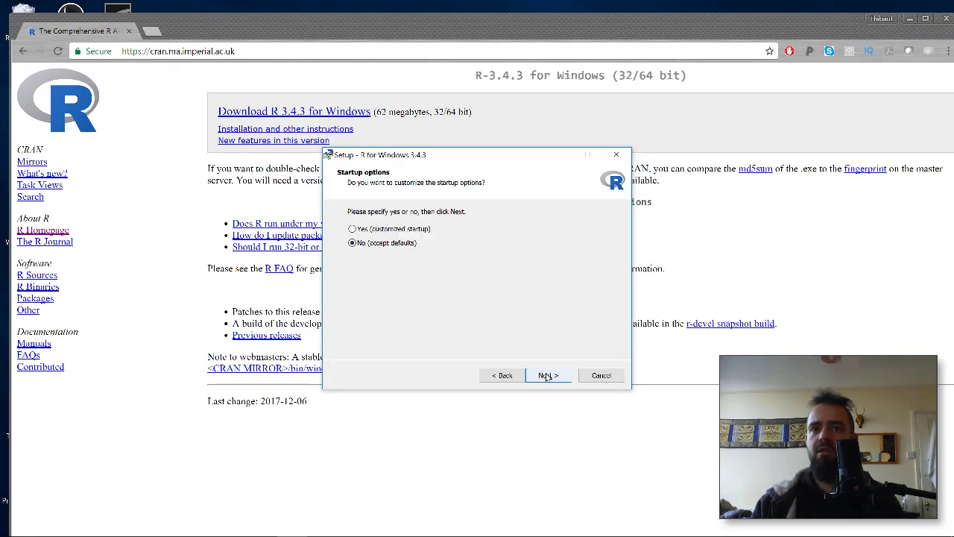
click(549, 375)
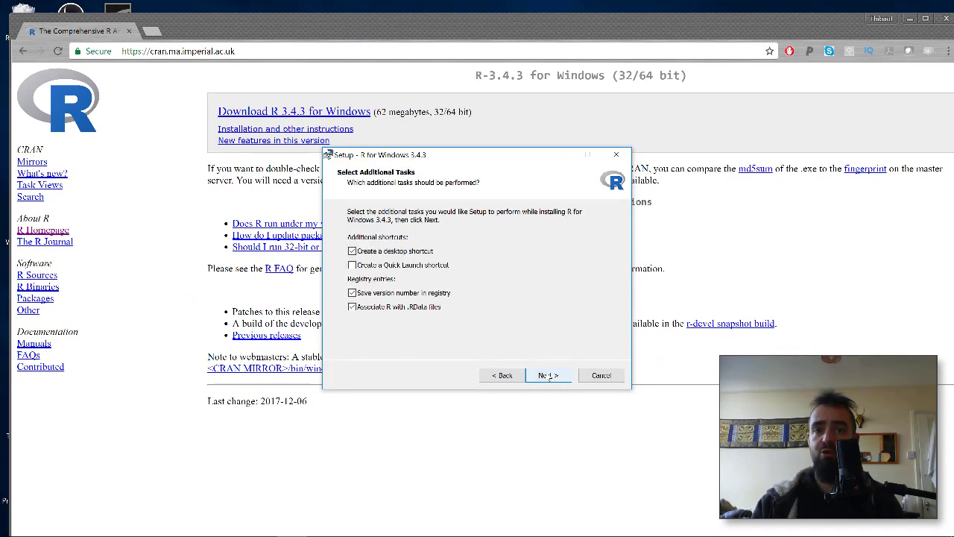
Start the R 3.4.3 file installation with the default additional tasks
click(549, 376)
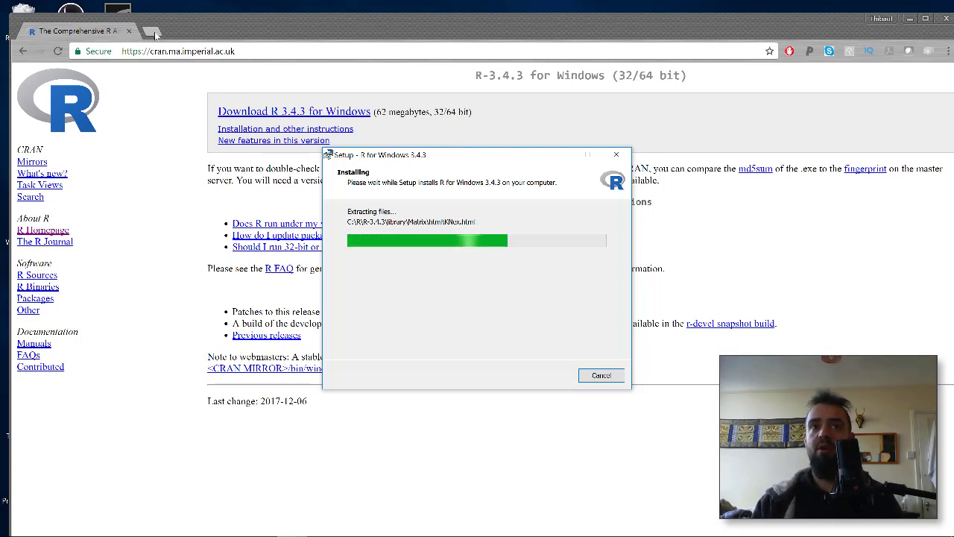
In a new tab, search for Rstudio, reach the RStudio site and its download page
click(152, 33)
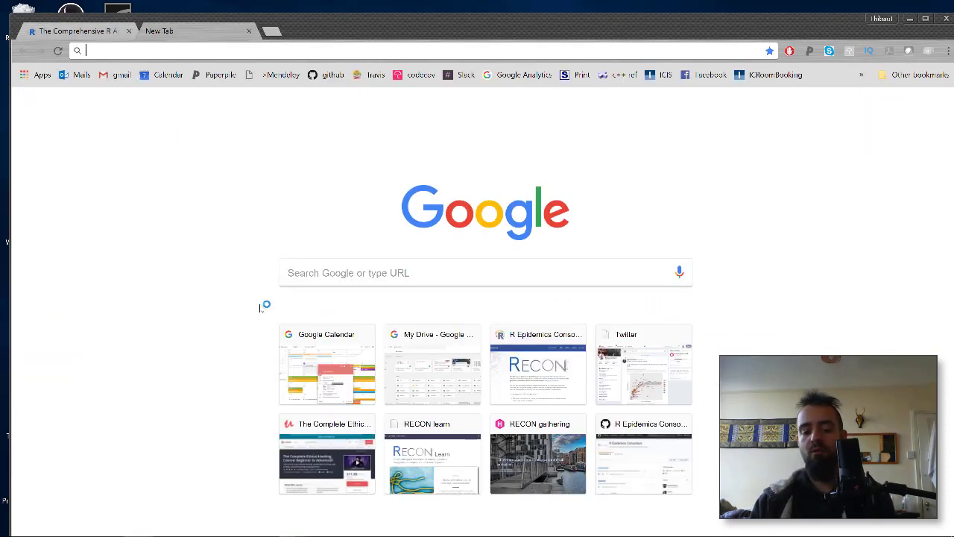
click(484, 271)
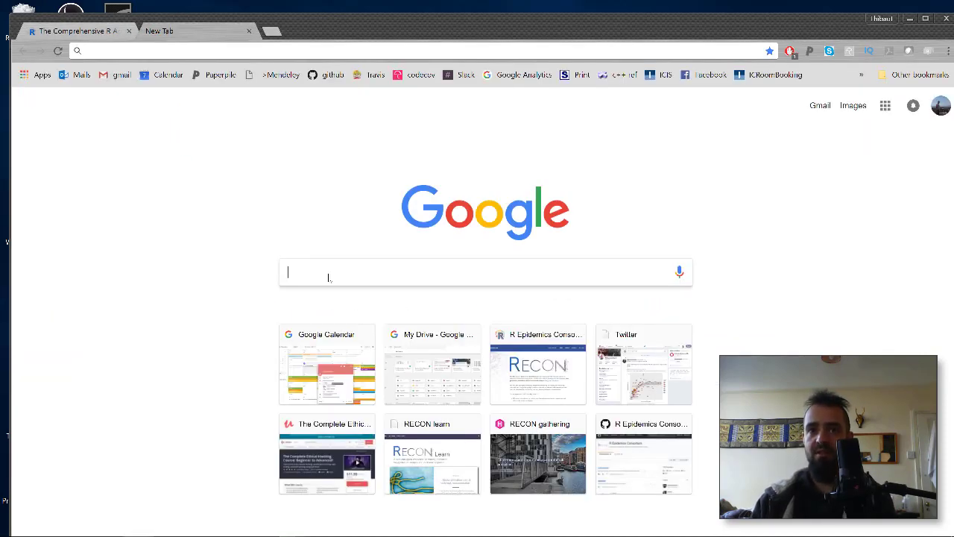
text(Rstudio)
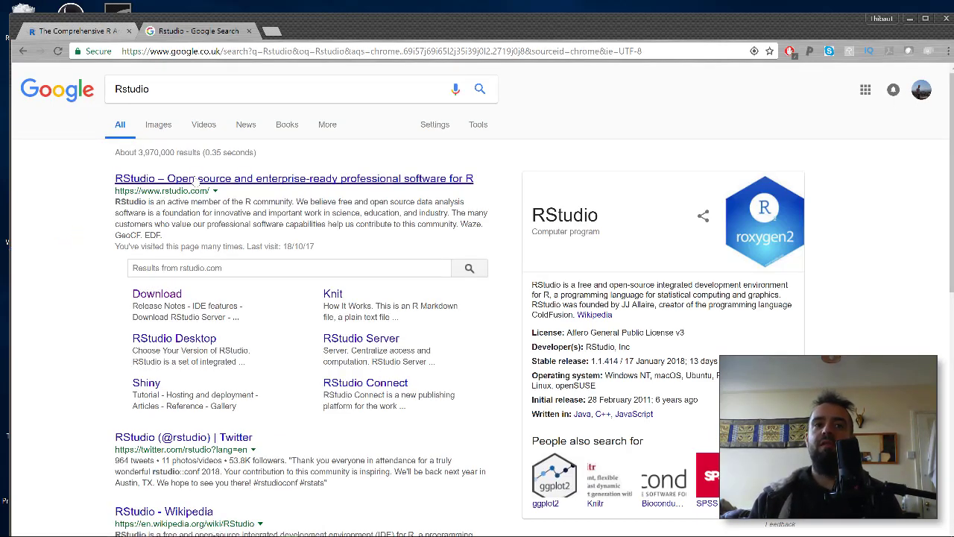
click(292, 179)
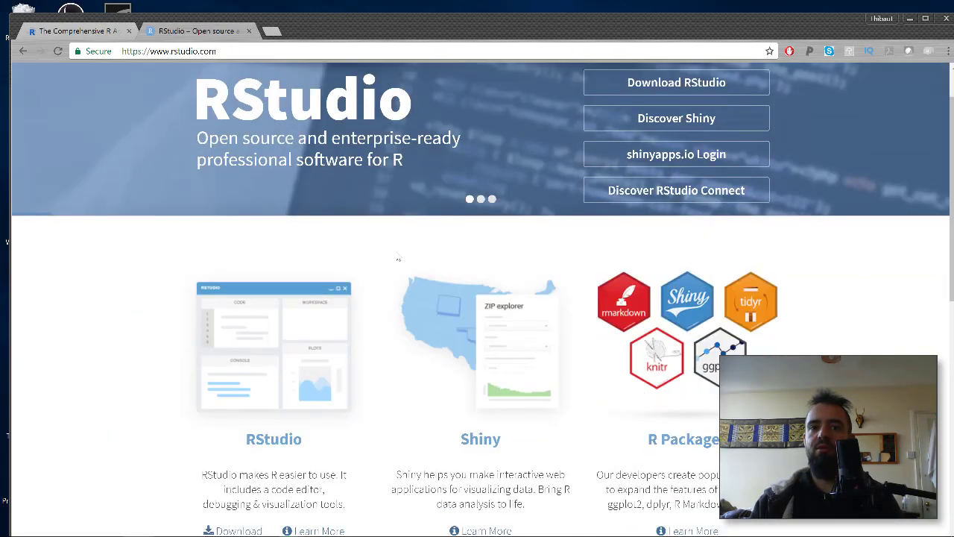
scroll(down, 3)
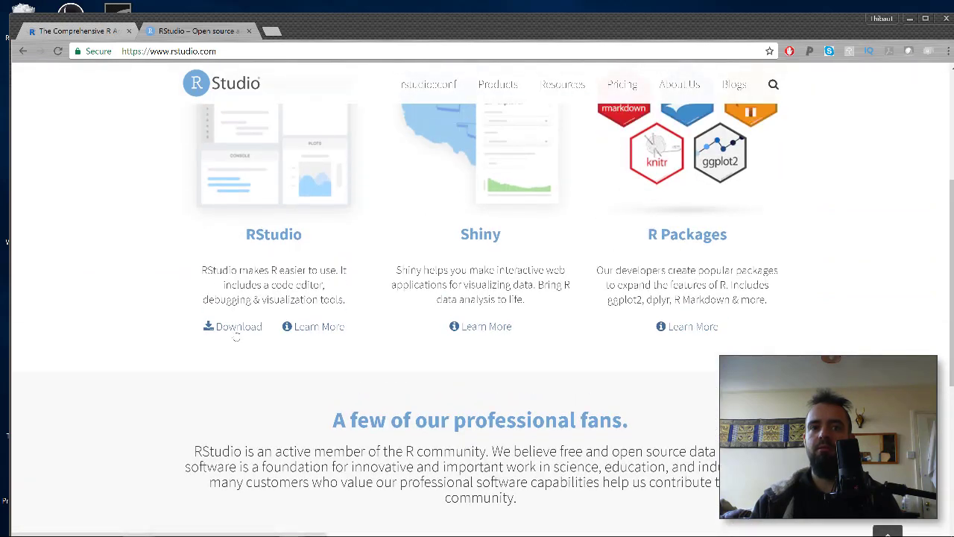
click(238, 326)
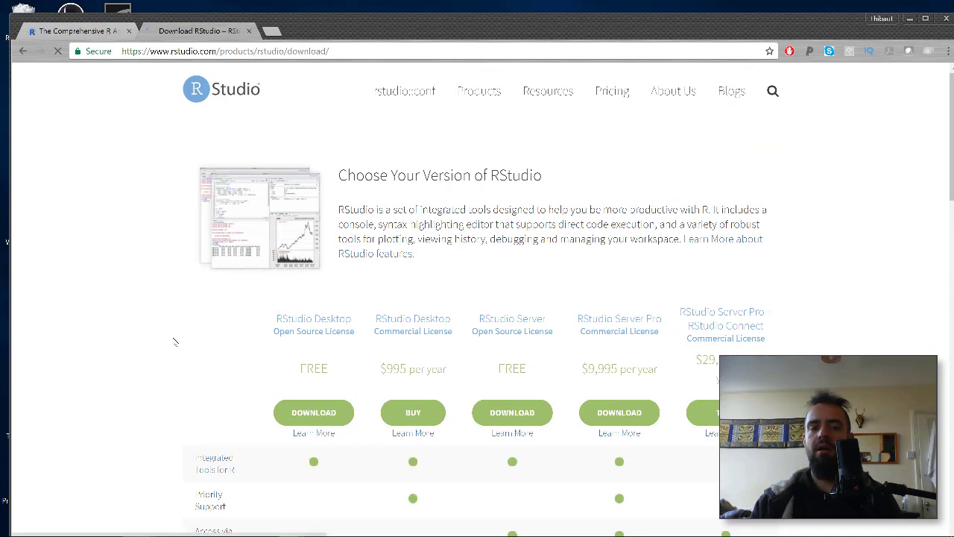
Choose RStudio Desktop (Free) and download the RStudio 1.1.419 Windows installer
scroll(down, 3)
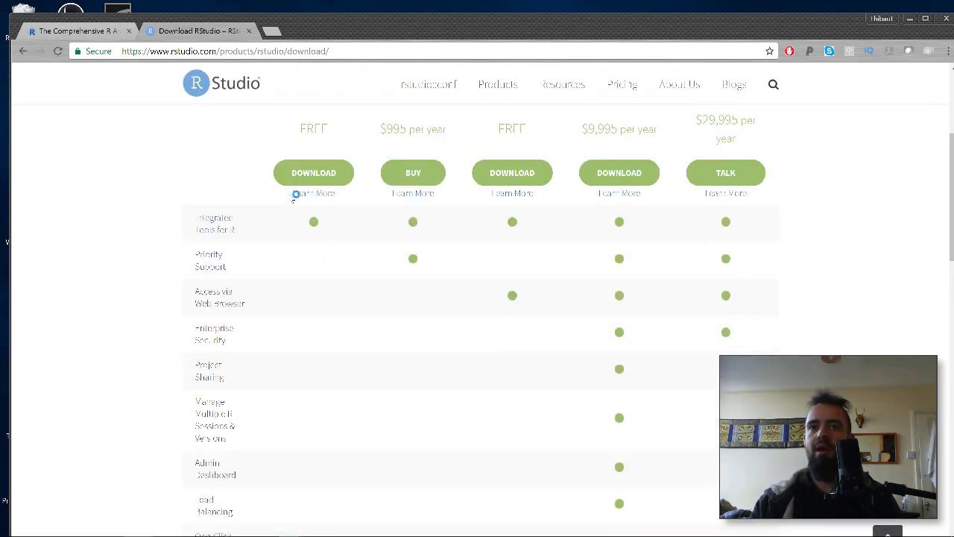
scroll(up, 3)
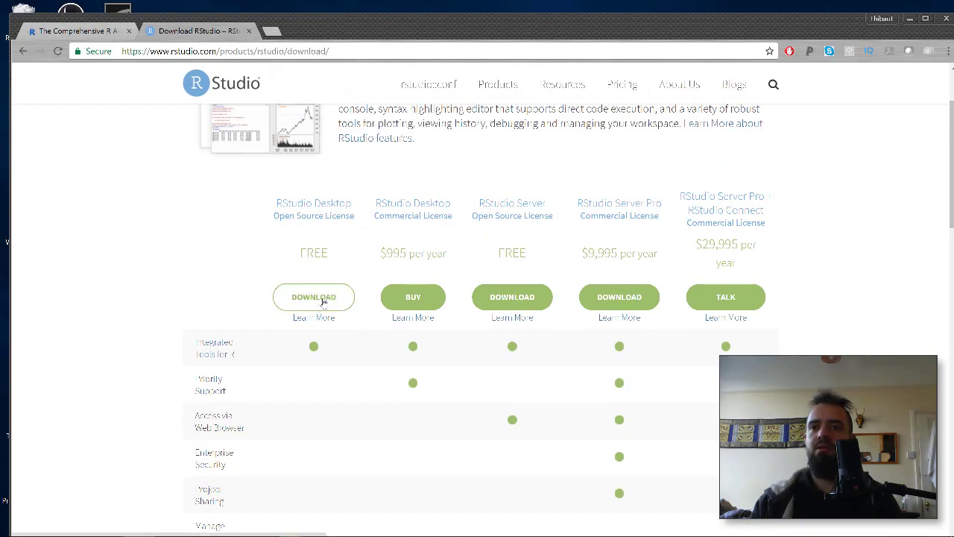
click(313, 296)
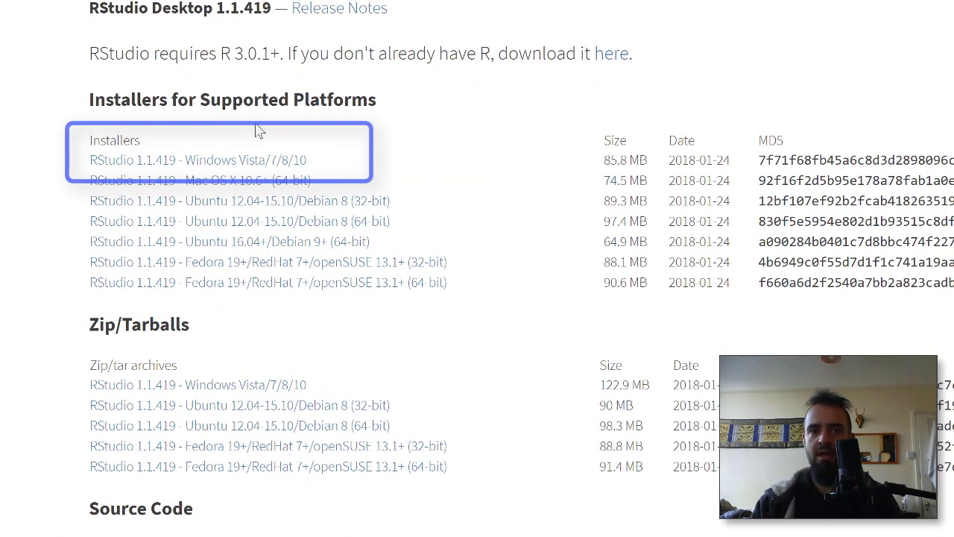
mouse_move(246, 180)
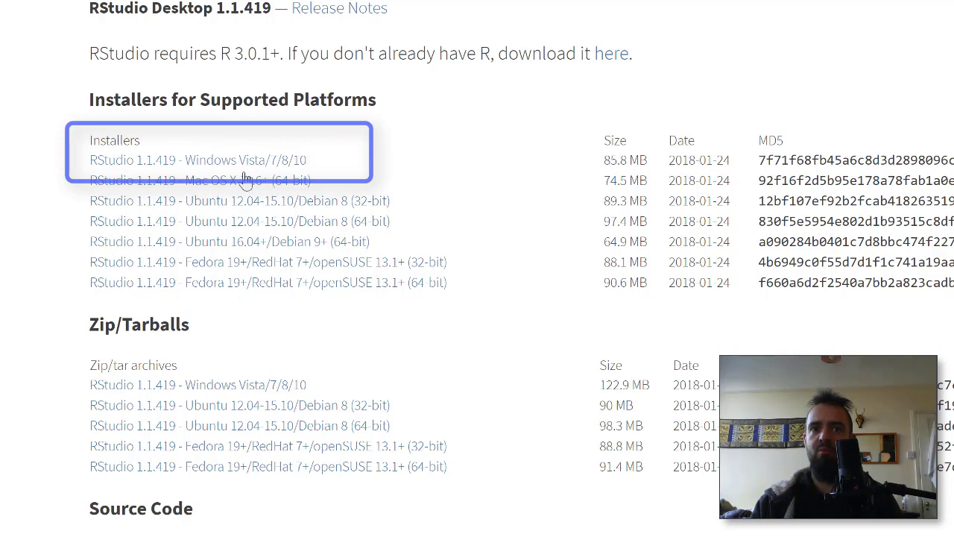
mouse_move(221, 182)
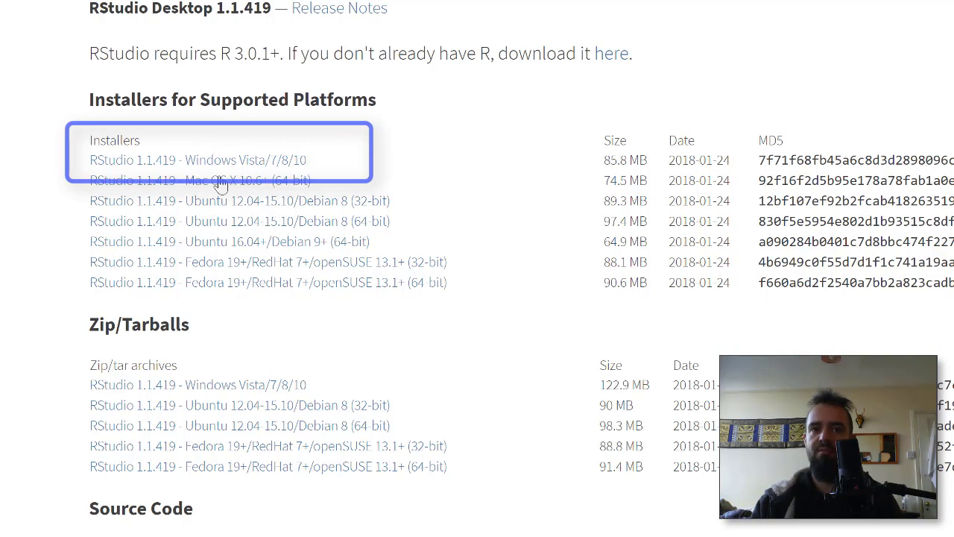
mouse_move(286, 164)
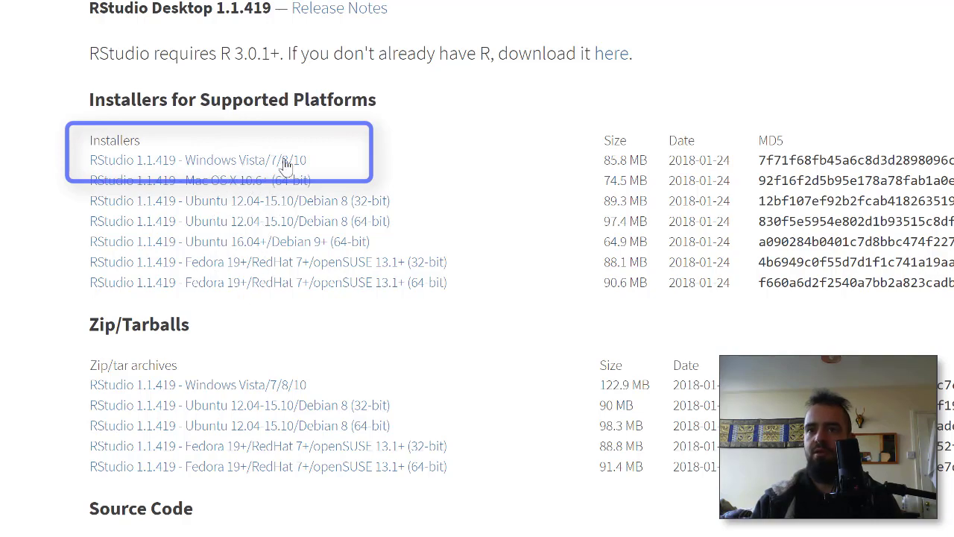
click(197, 160)
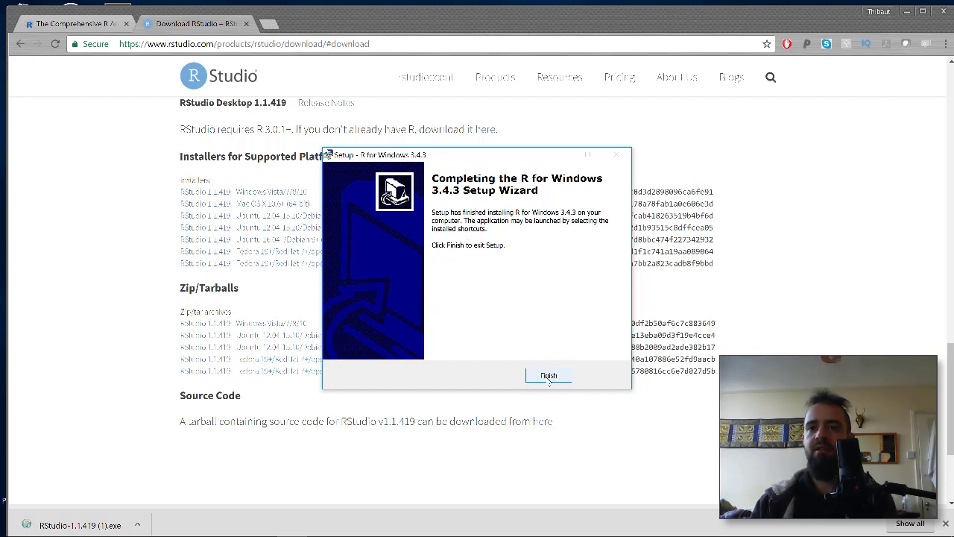
Finish R setup, test the RGui console with a dummy line, then quit with q() without saving
click(548, 376)
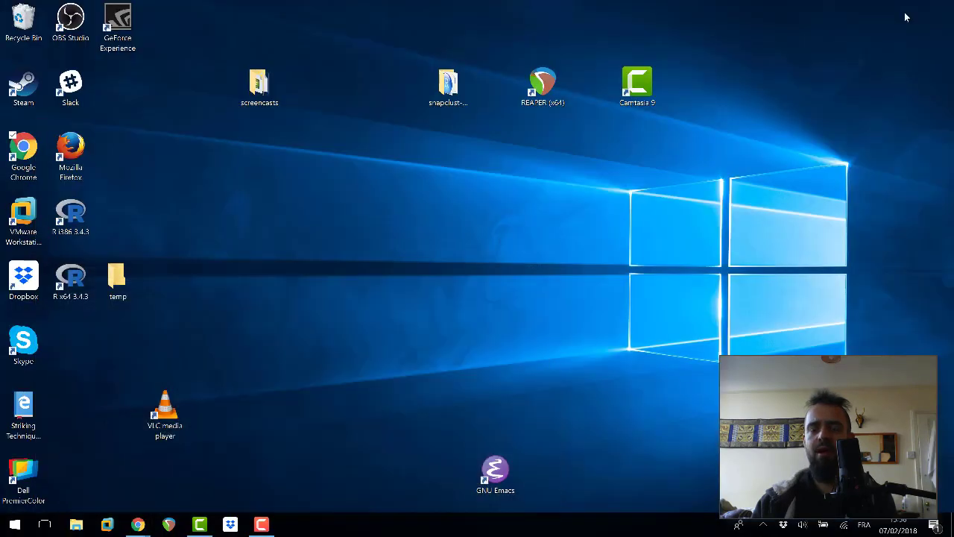
mouse_move(122, 341)
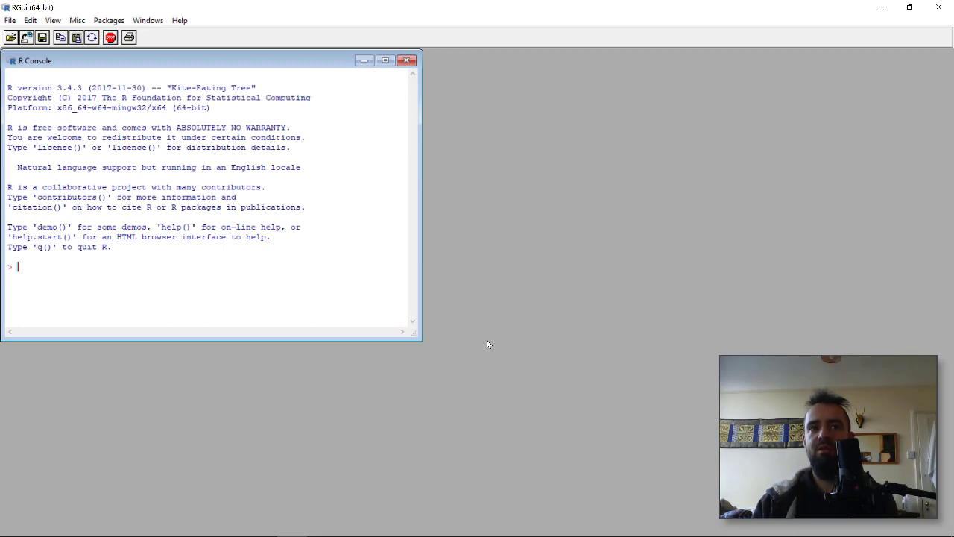
mouse_move(190, 276)
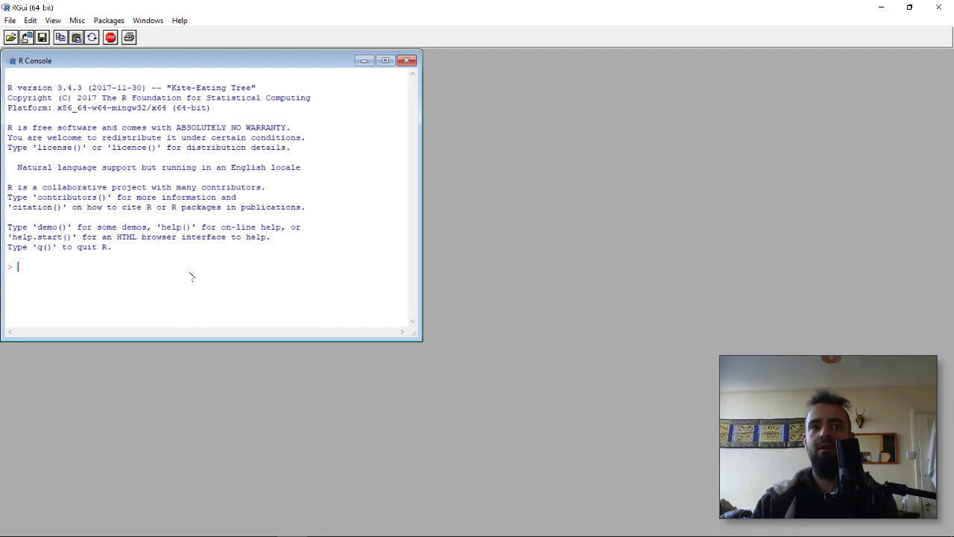
mouse_move(63, 113)
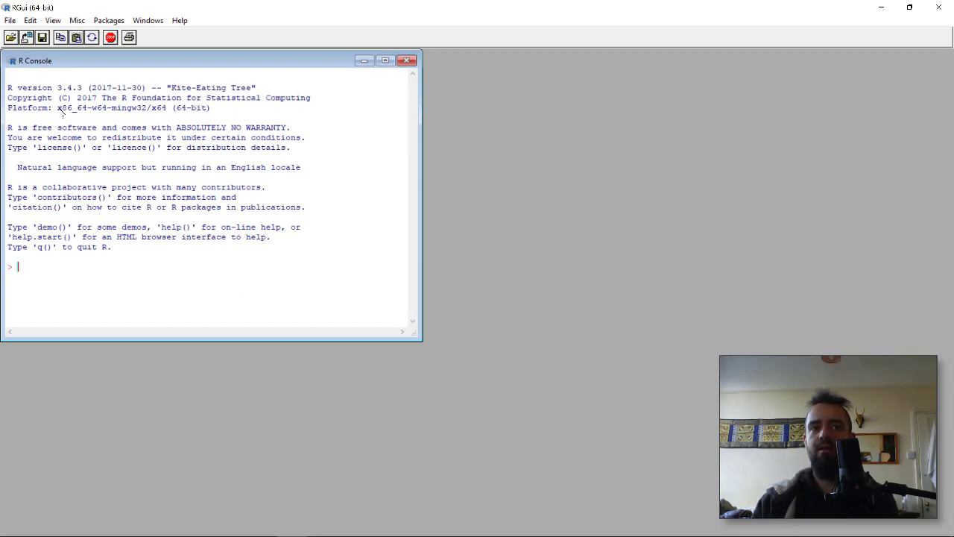
text(fksdjfhksjdfnks df)
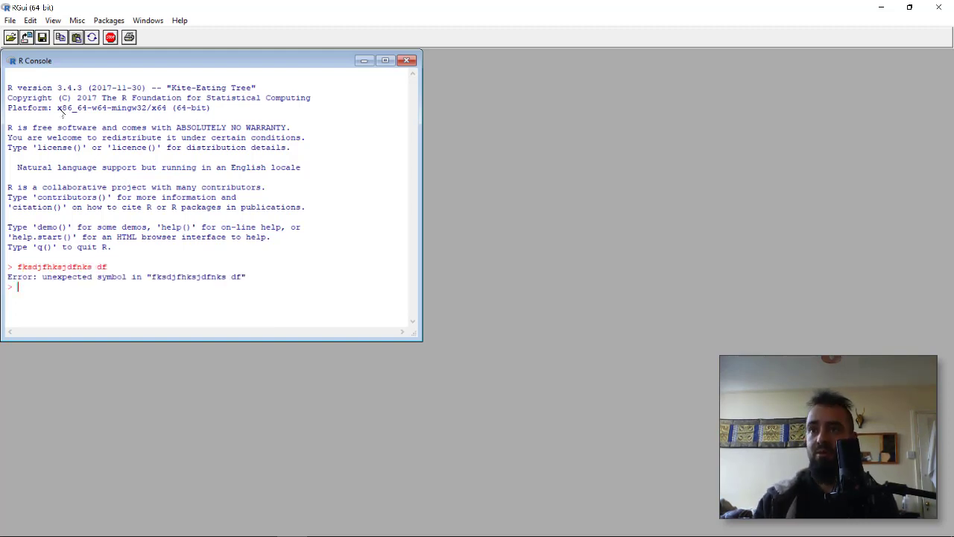
text(q())
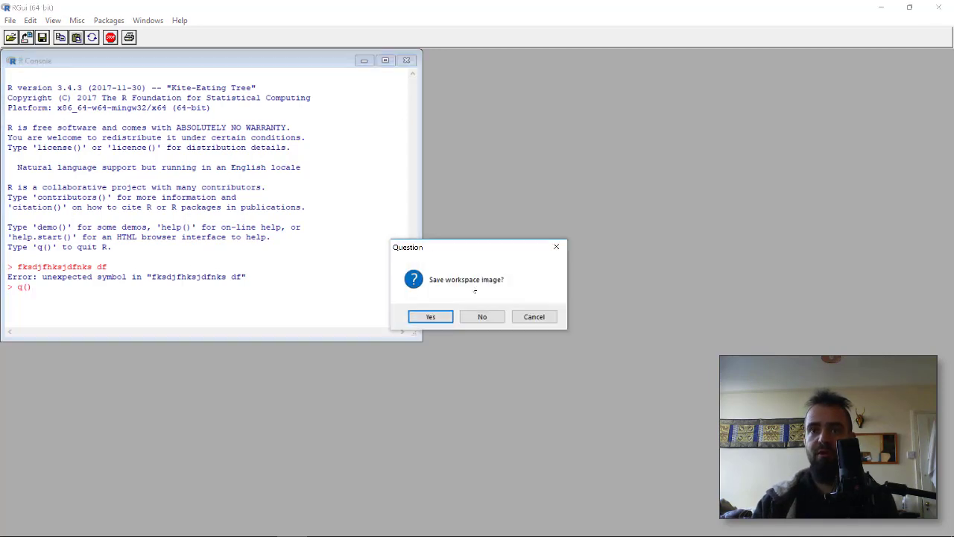
click(481, 316)
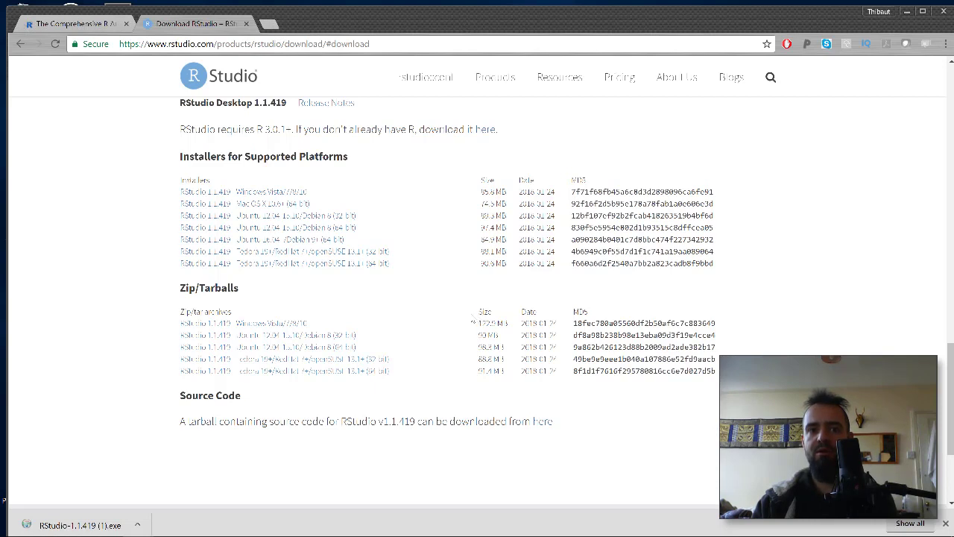
Run the RStudio installer with the default folder and shortcuts through to Finish
click(80, 528)
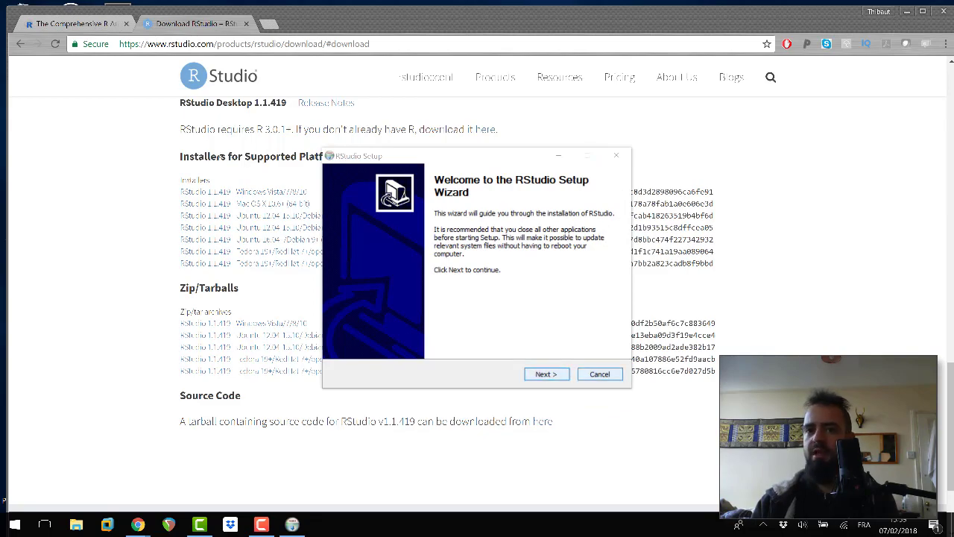
click(546, 372)
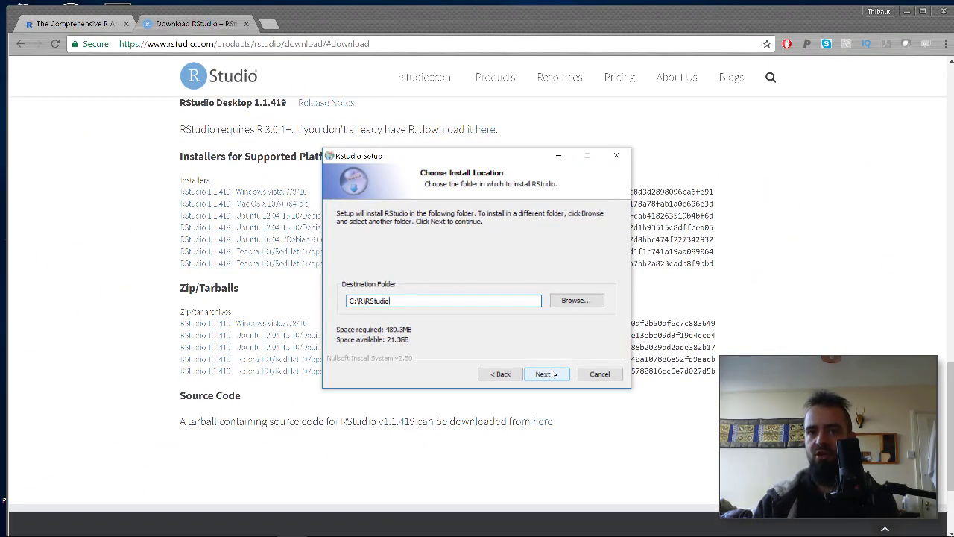
click(545, 373)
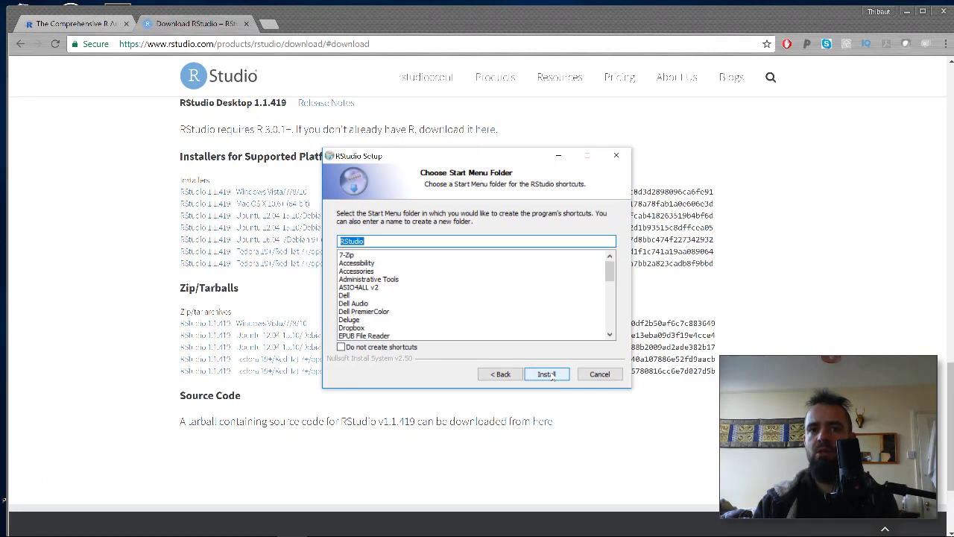
click(545, 374)
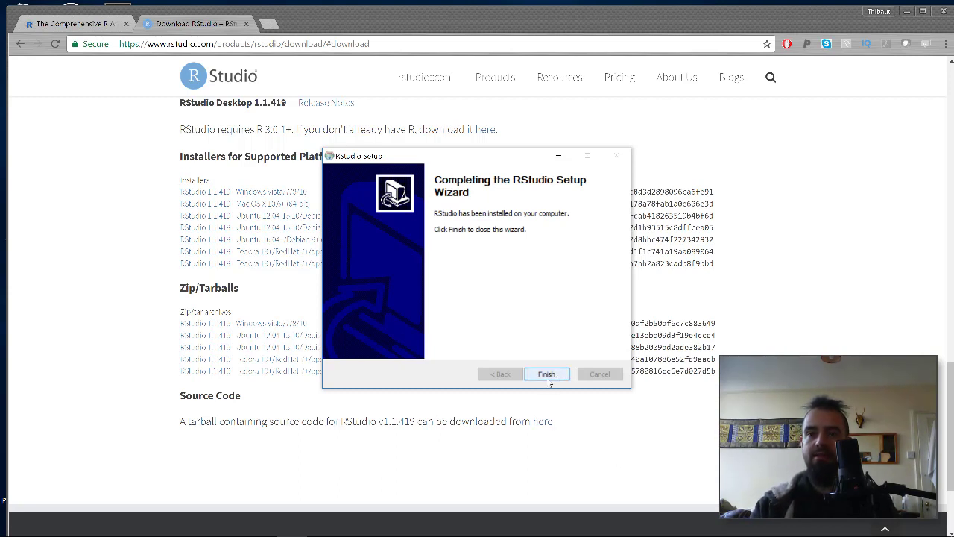
click(546, 373)
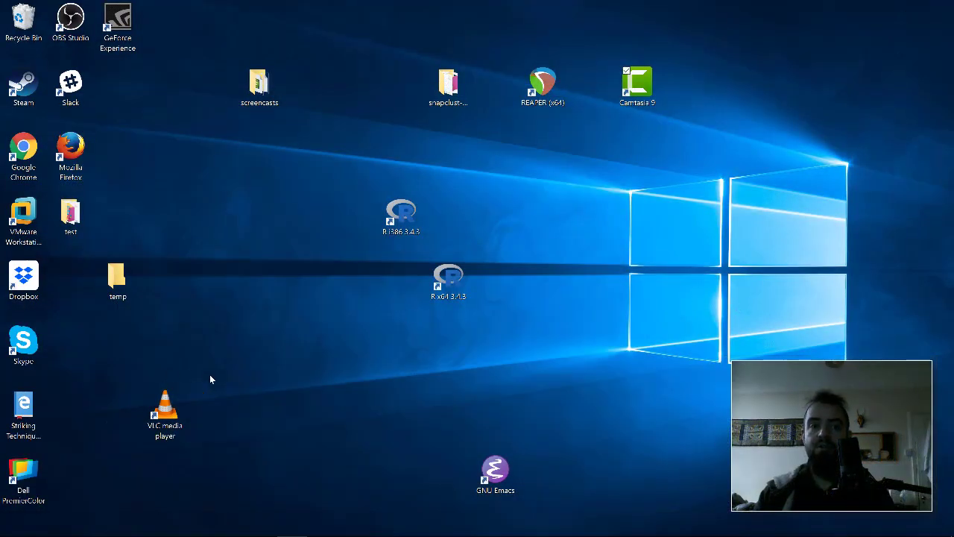
mouse_move(549, 244)
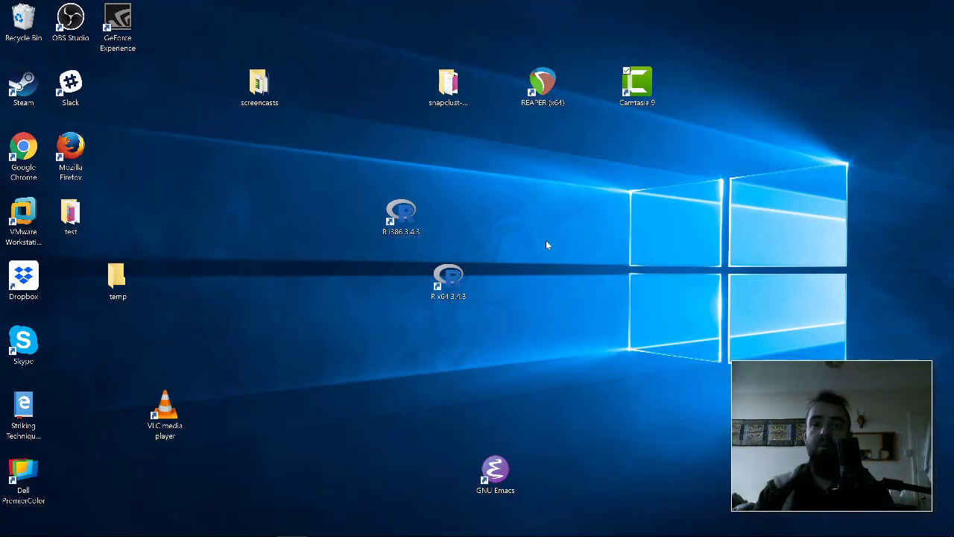
Search Start for rstudio and pin the RStudio result to the taskbar
click(447, 280)
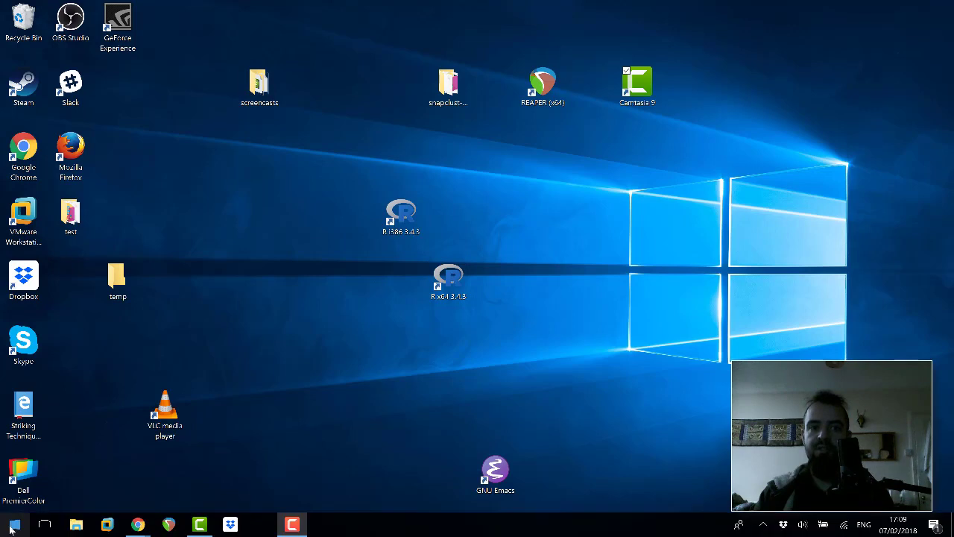
click(11, 522)
text(rs)
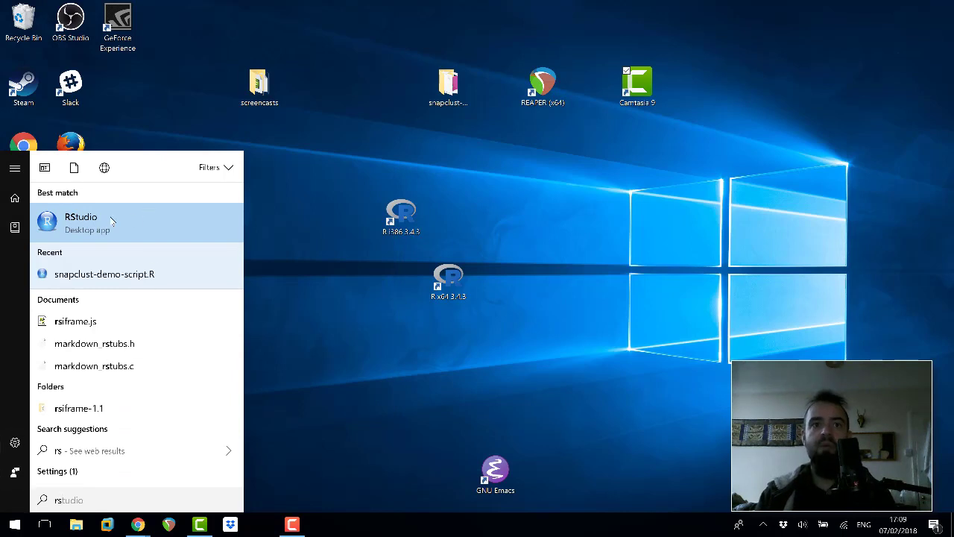
right_click(81, 222)
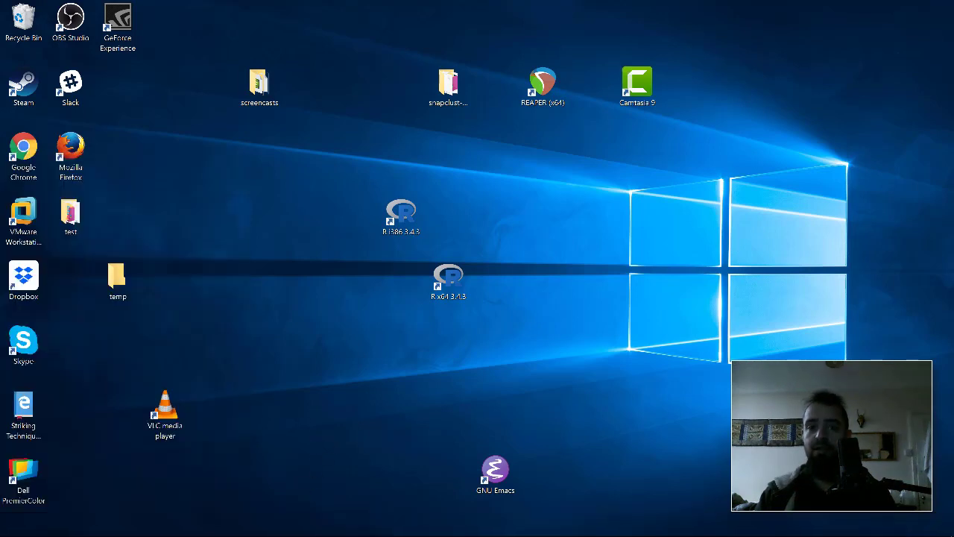
mouse_move(322, 521)
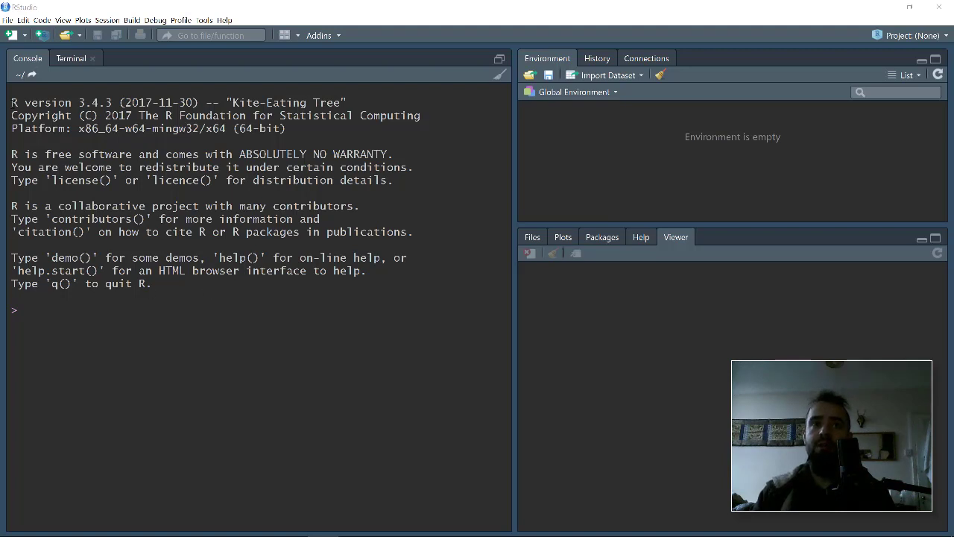
Create a new empty R Script so script, console and environment panes all show
click(9, 36)
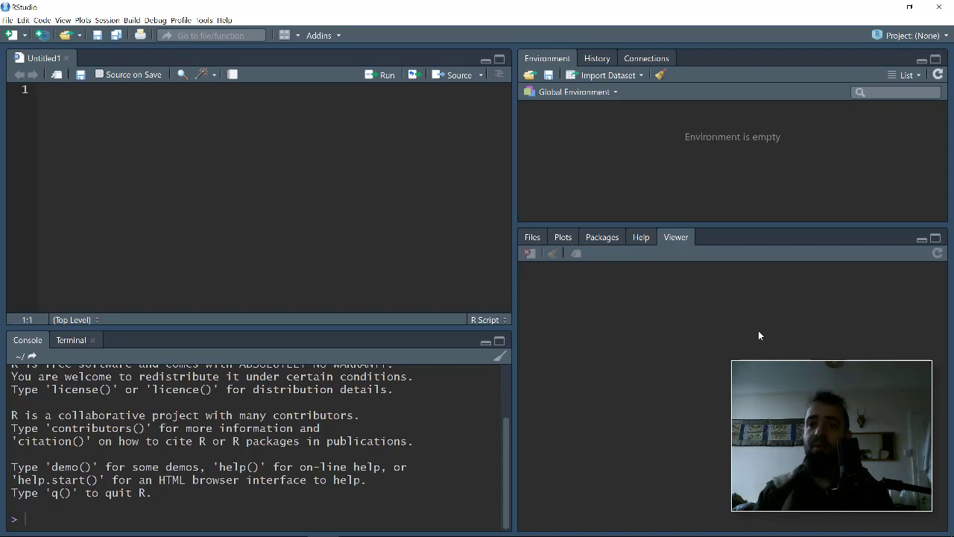
mouse_move(721, 414)
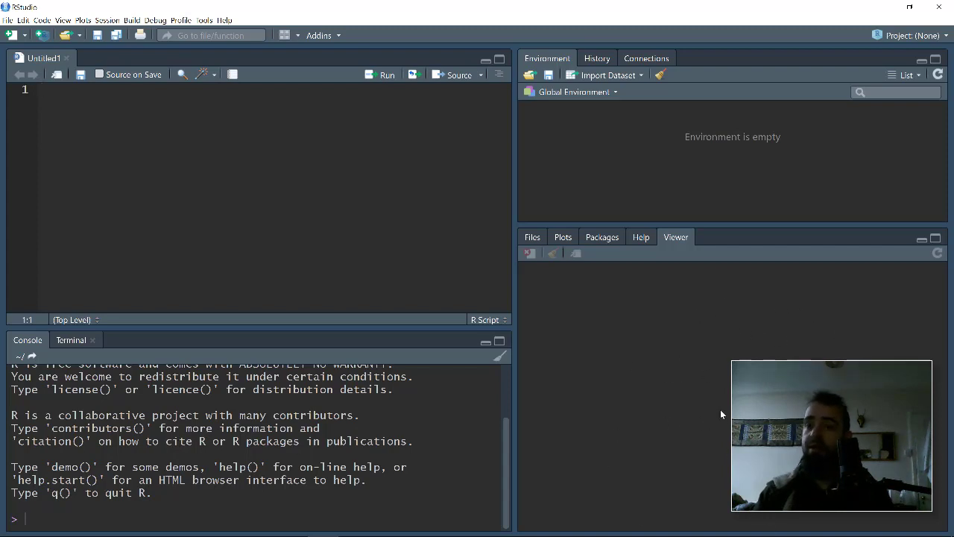
mouse_move(629, 340)
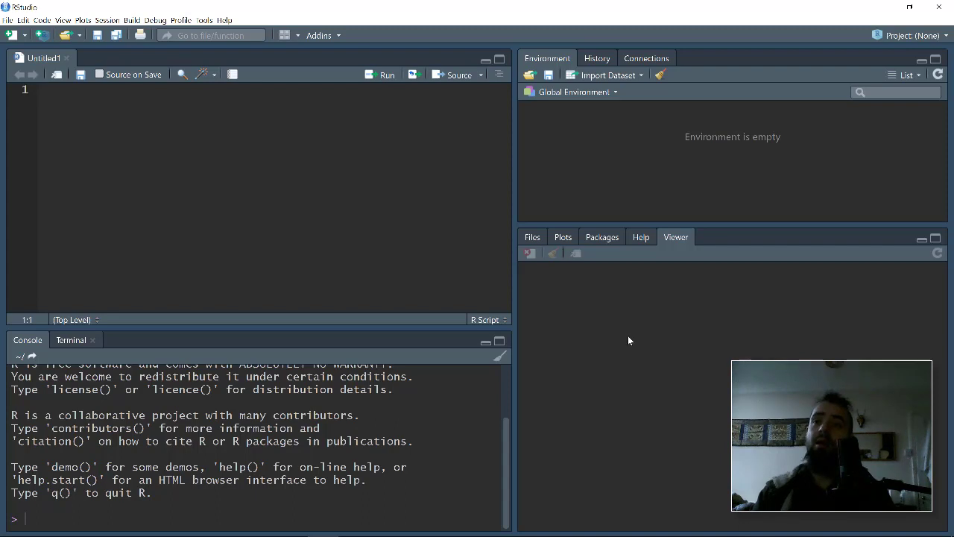
mouse_move(774, 125)
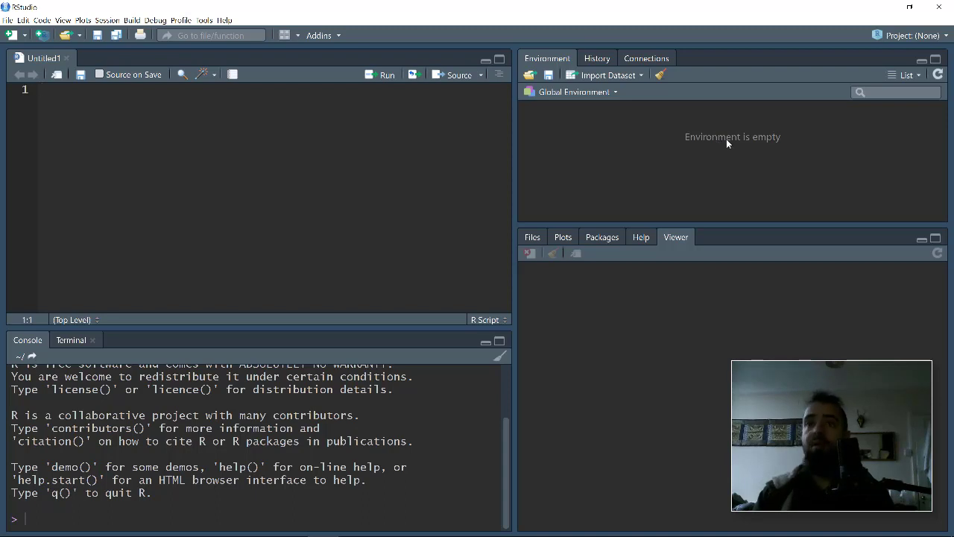
mouse_move(373, 135)
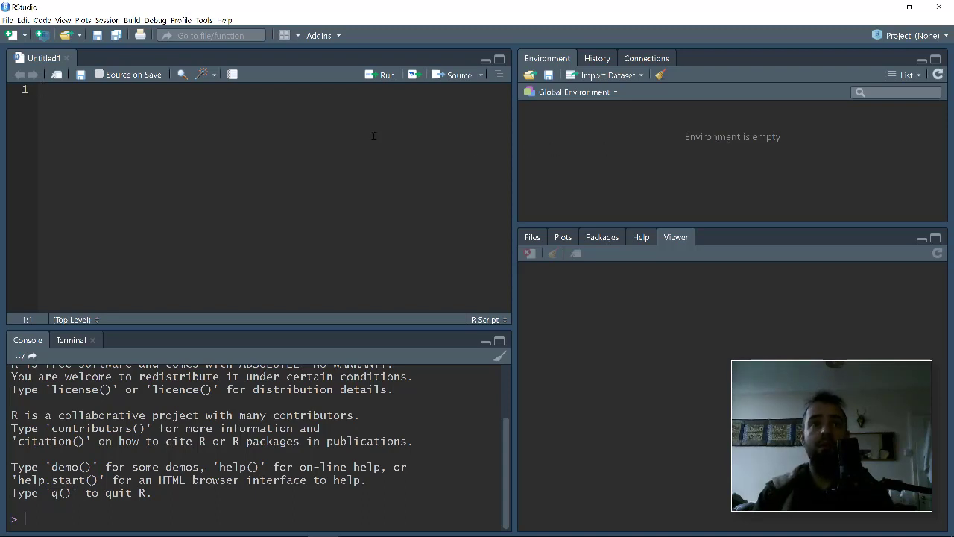